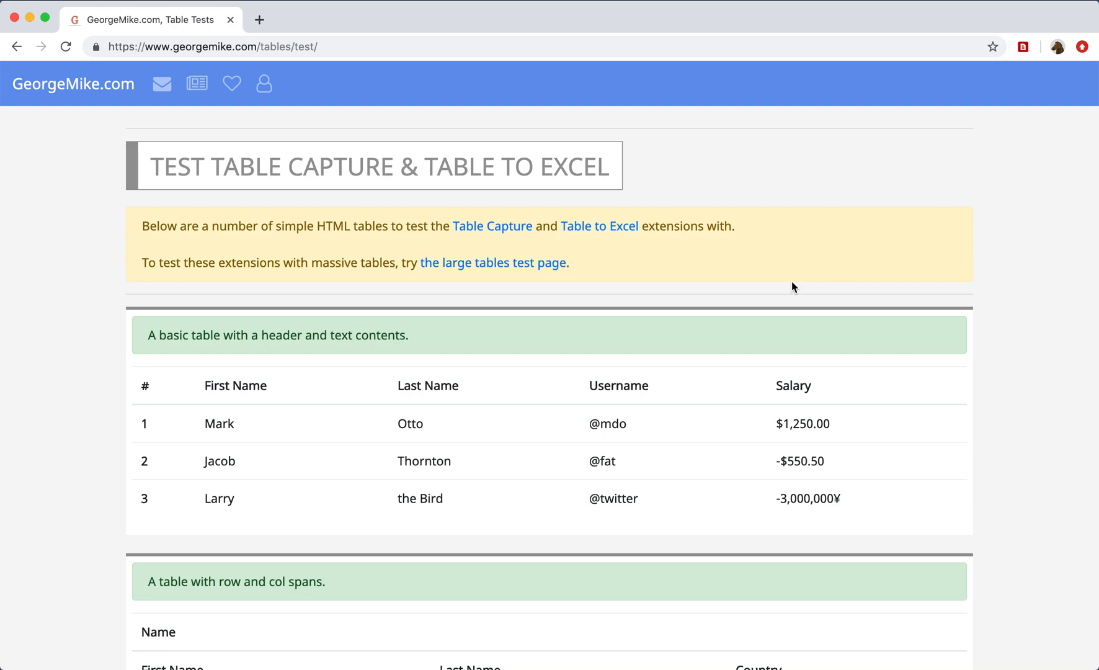
mouse_move(829, 189)
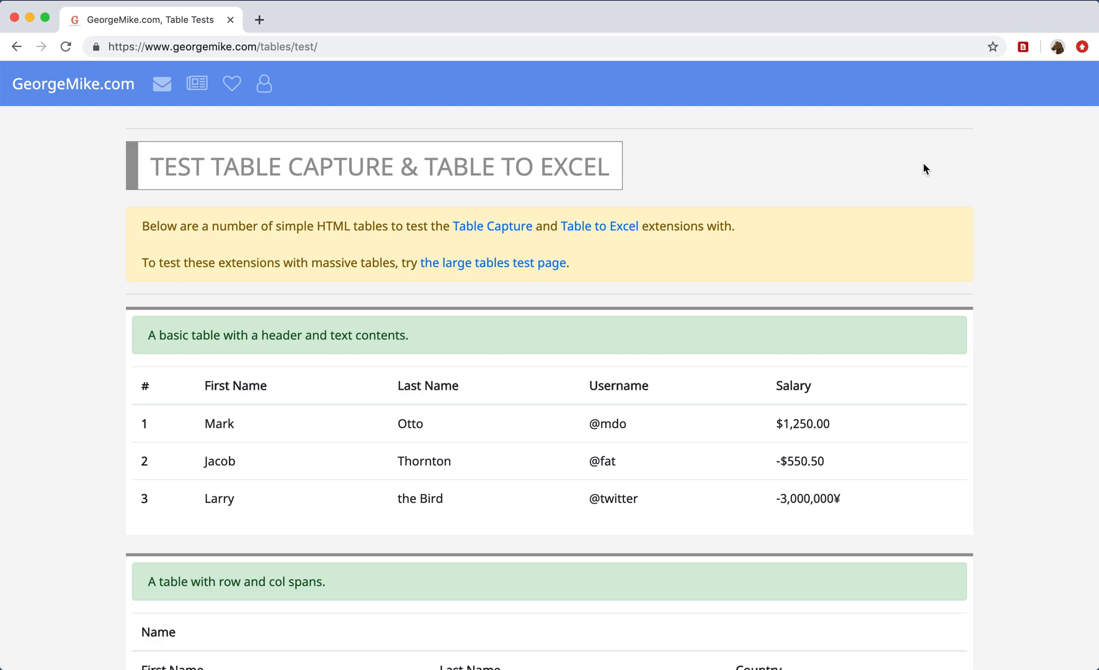
- Show Table Capture's eight detected tables and scroll through their export options
left_click(1023, 47)
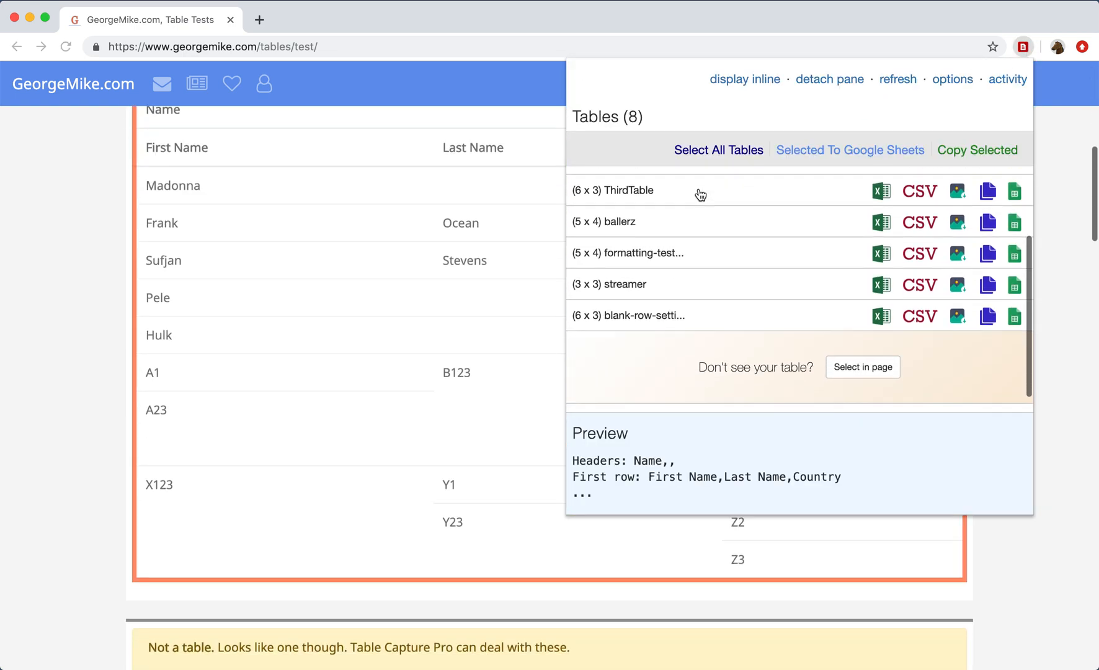
scroll("down", 3)
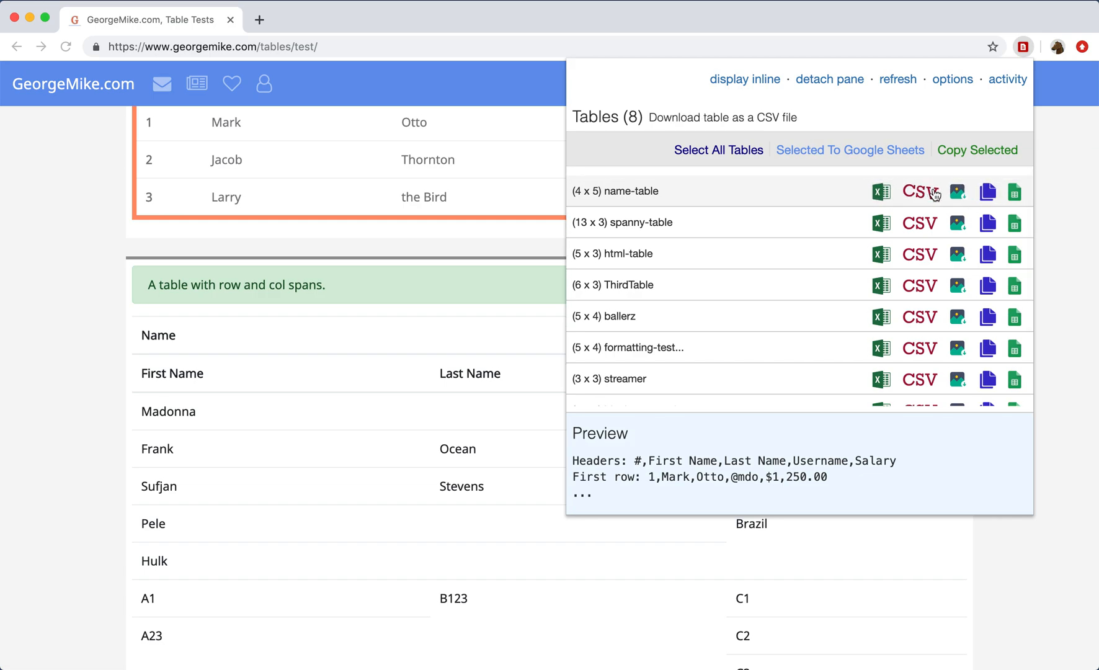
mouse_move(959, 193)
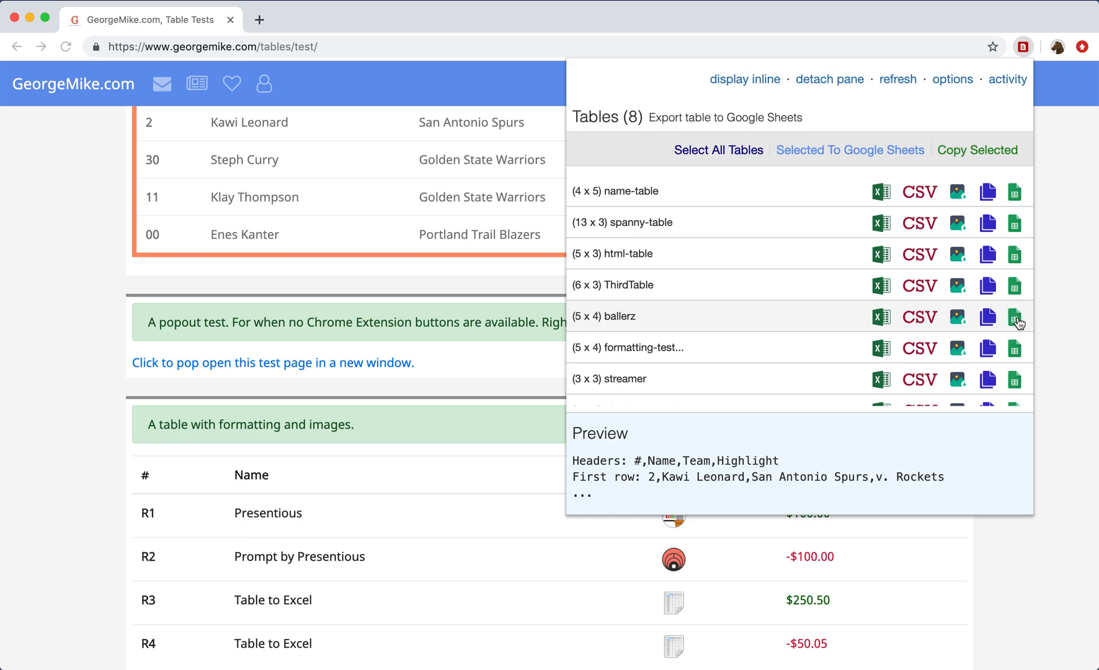
- Export the ballerz players table to a new Google Sheet and widen the Team column
left_click(1014, 315)
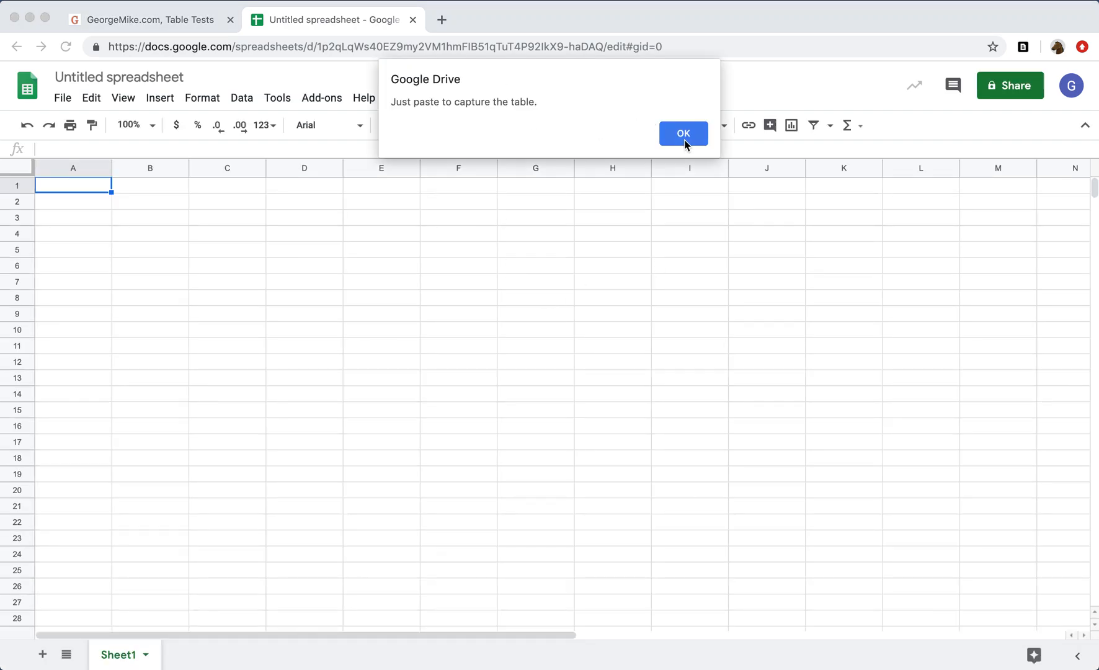
left_click(90, 98)
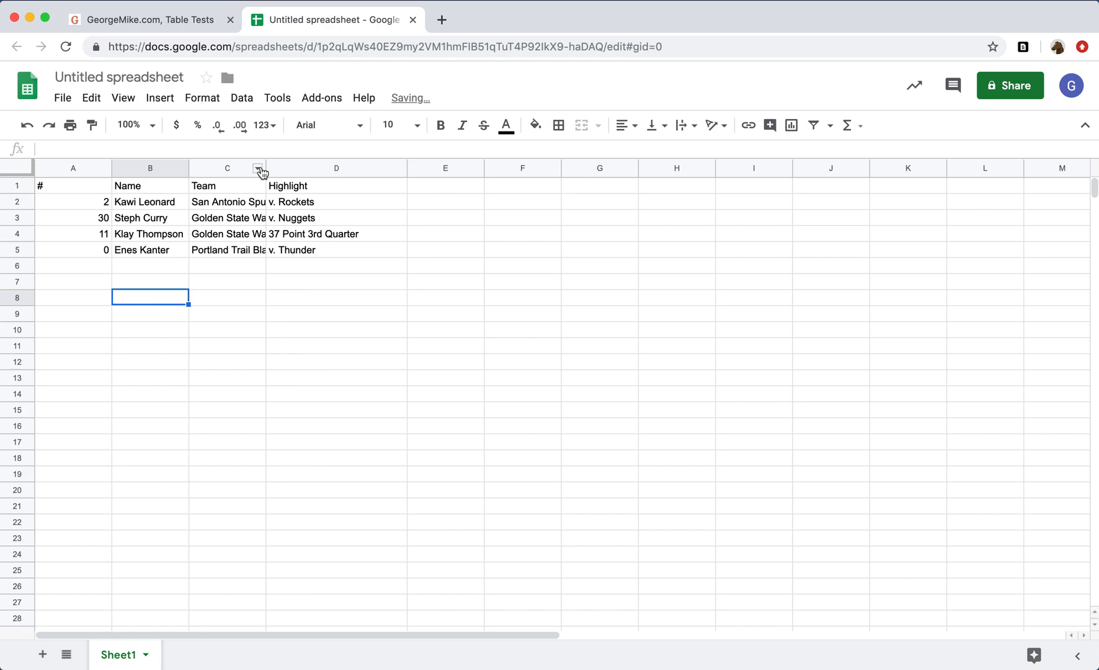
left_click(147, 19)
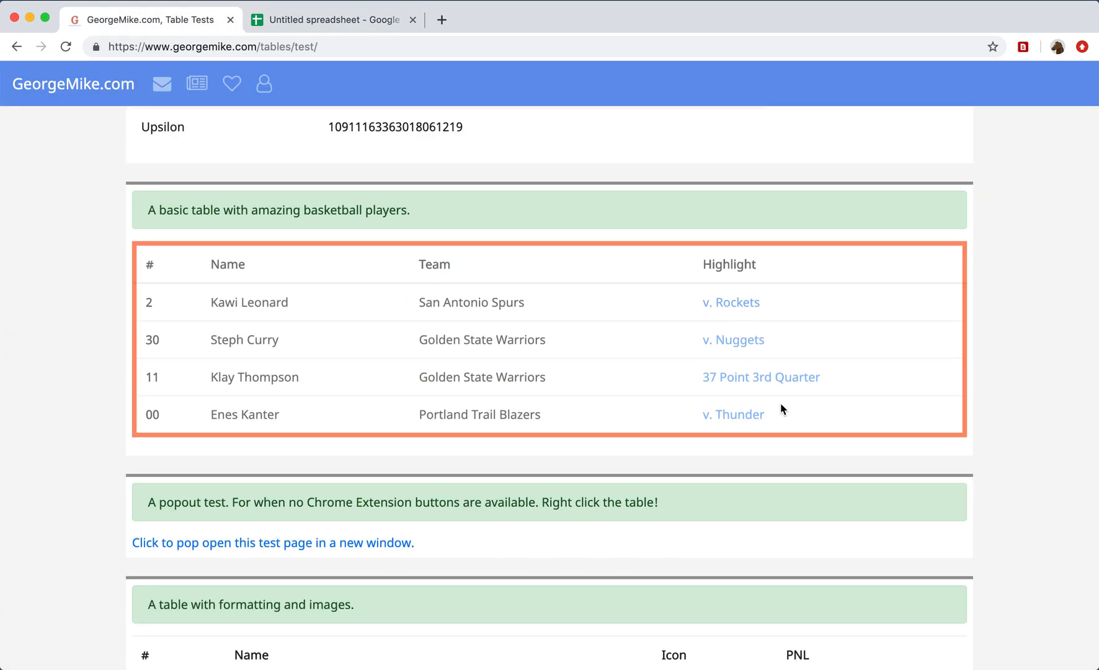
- Close the first spreadsheet tab and reopen the Table Capture list of eight tables
left_click(333, 19)
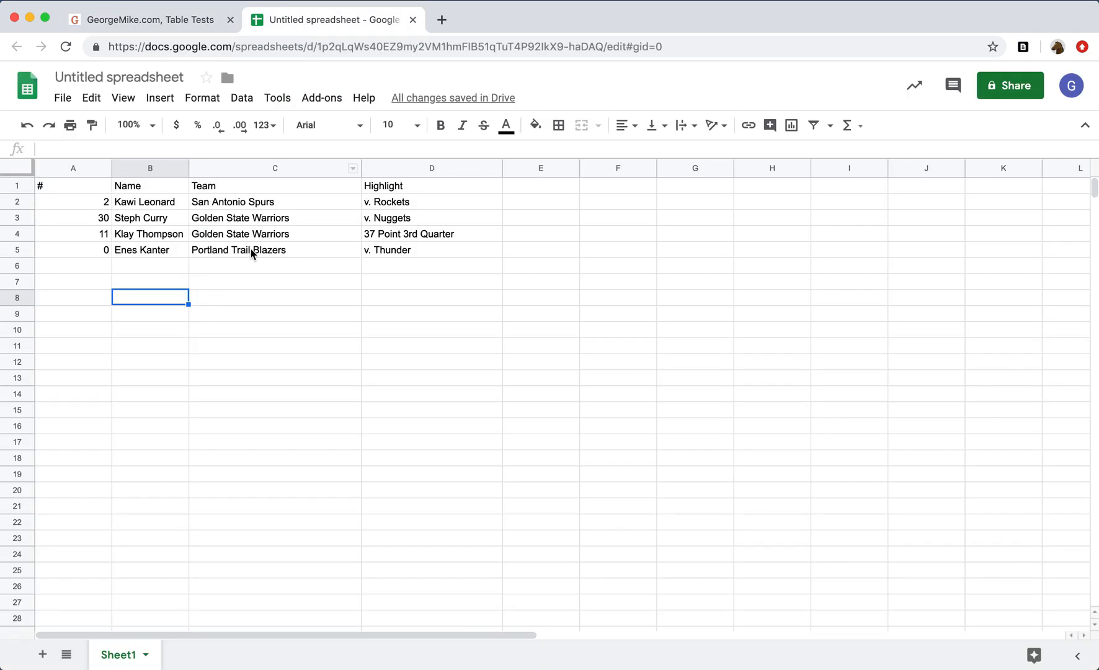
left_click(147, 19)
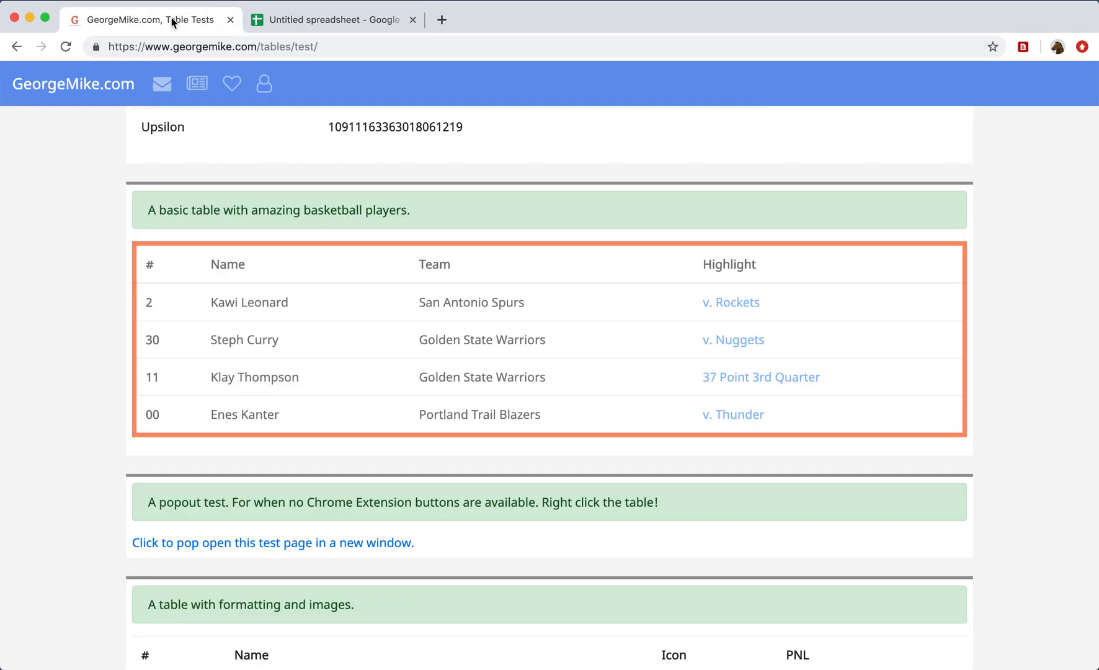
left_click(1022, 47)
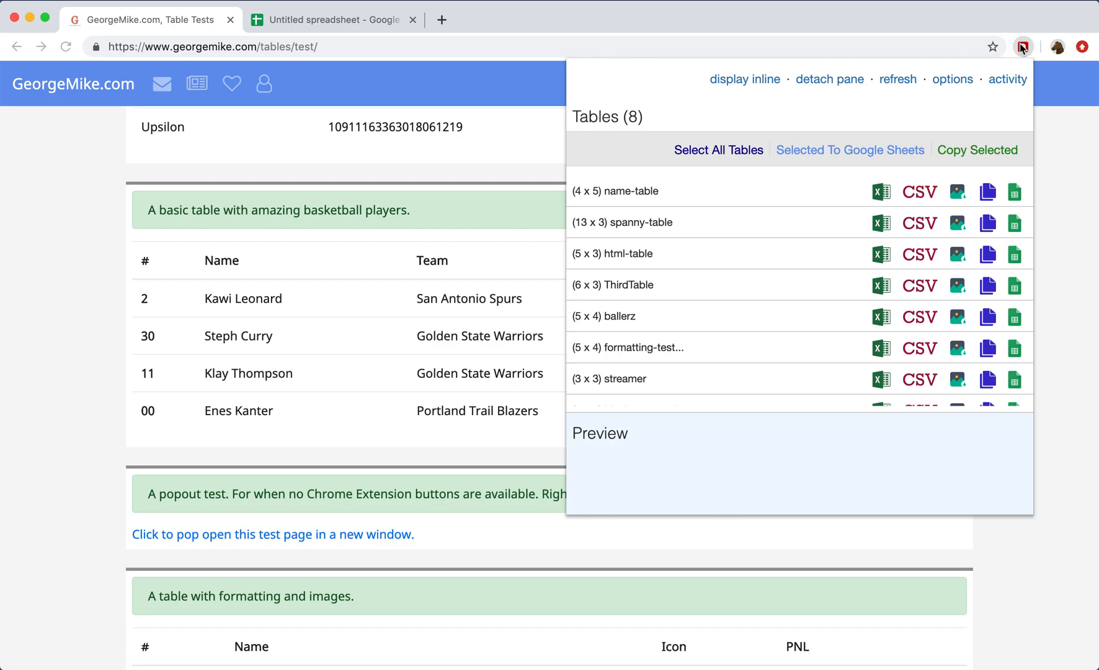
left_click(952, 79)
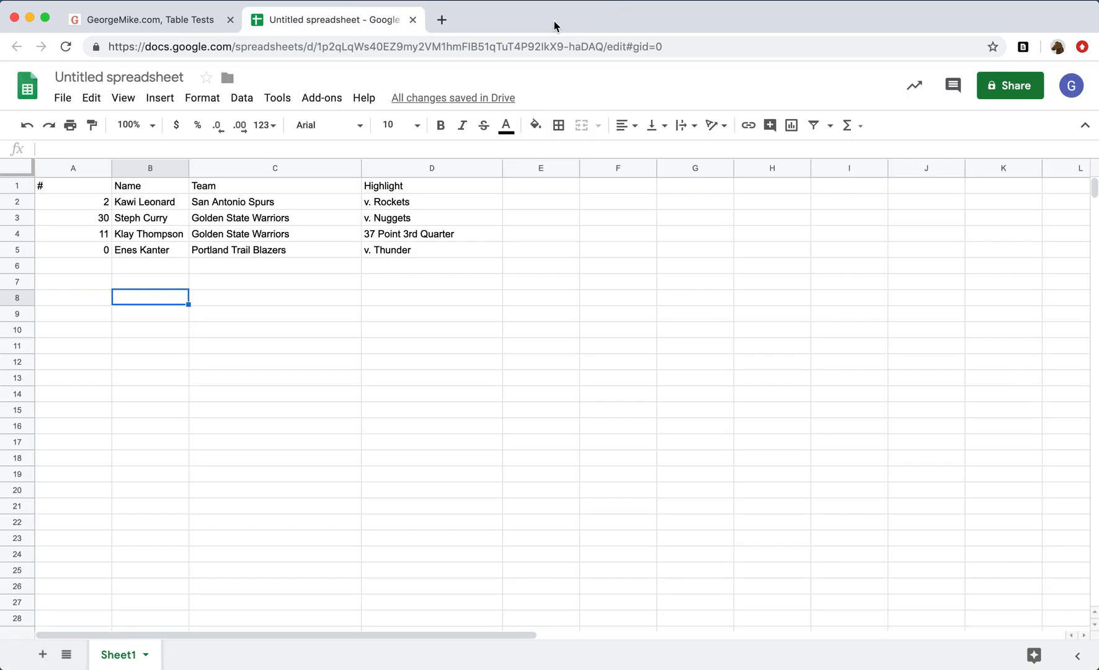
left_click(145, 19)
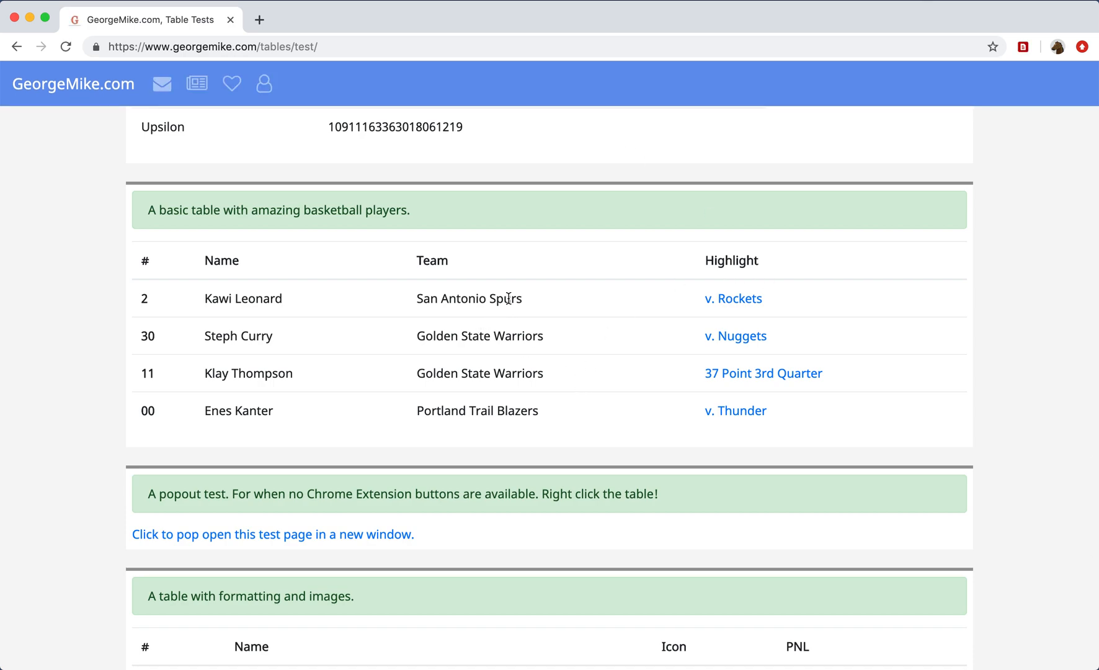
mouse_move(896, 123)
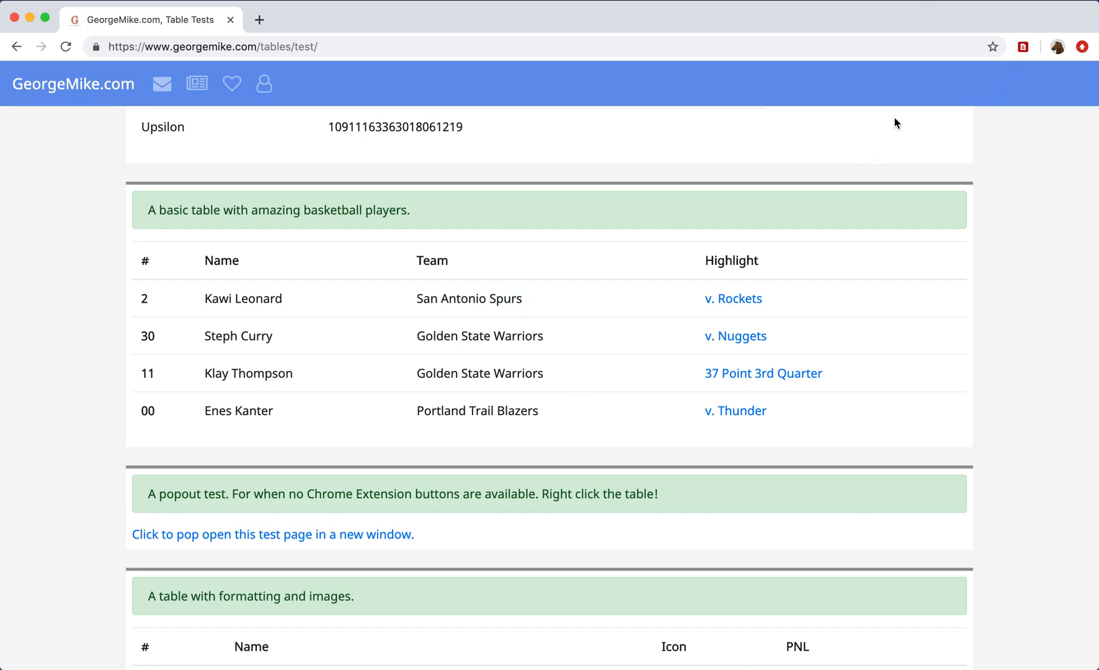
left_click(1022, 46)
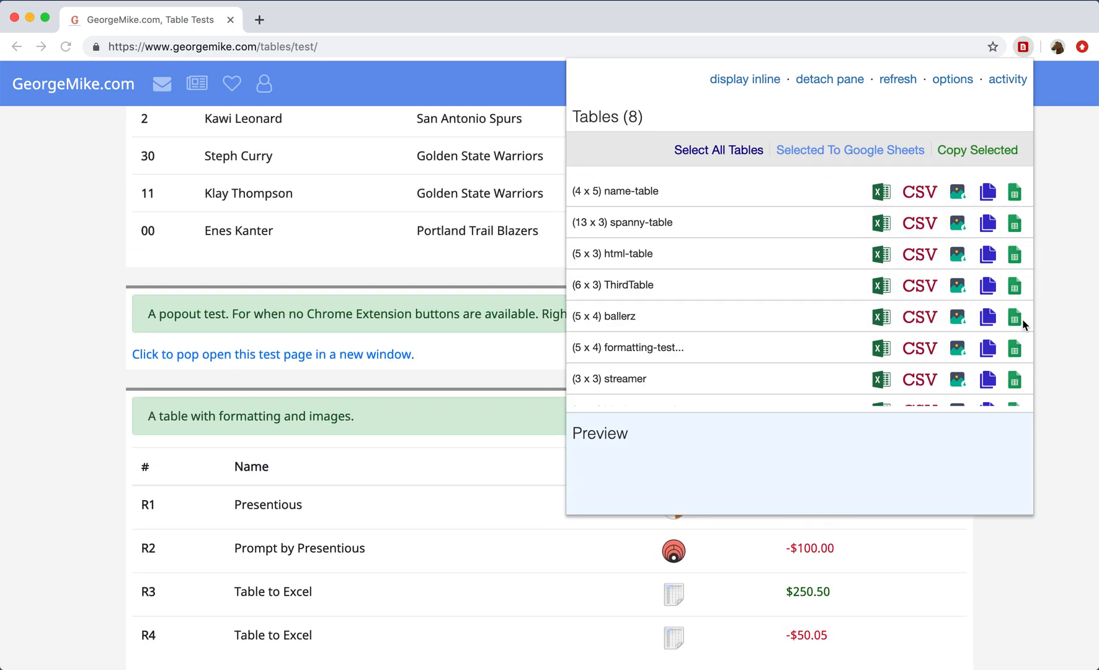
- Export the ballerz table with highlight video URLs to Google Sheets, then close it
left_click(1013, 316)
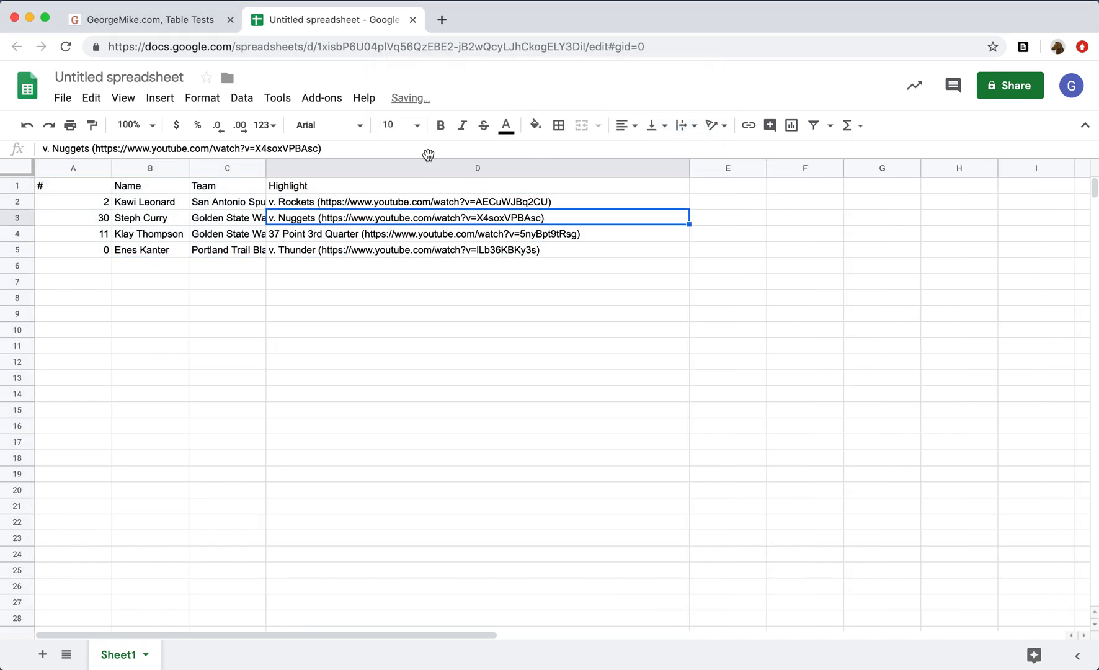
left_click(147, 19)
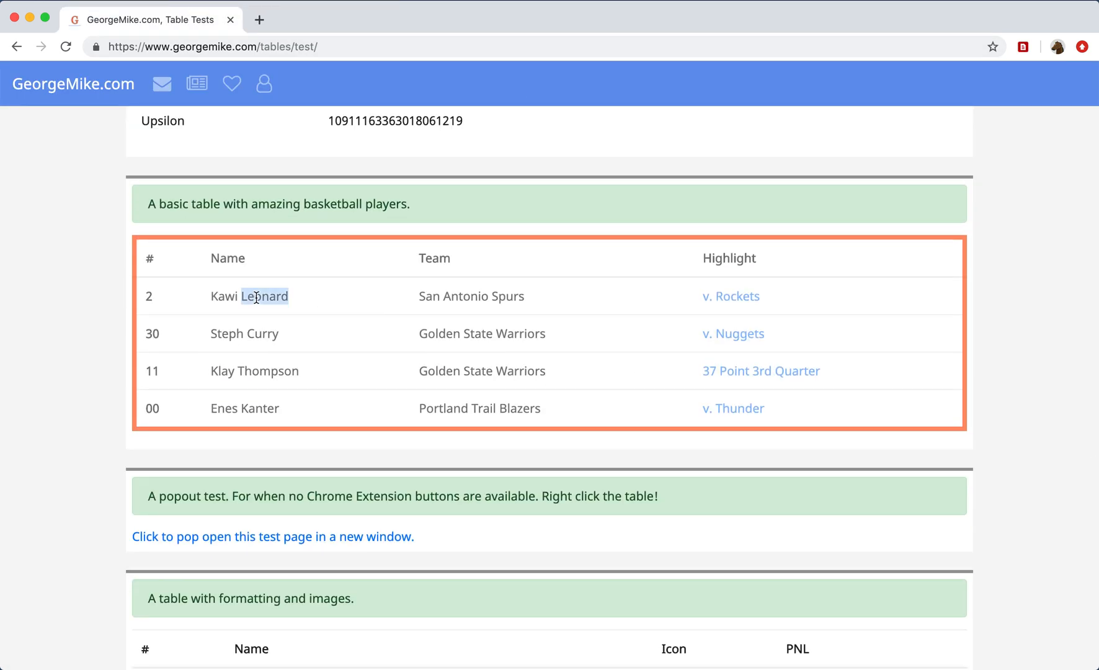
- Open the full-page Table Capture panel for the ballerz table and scroll down
left_click(1024, 47)
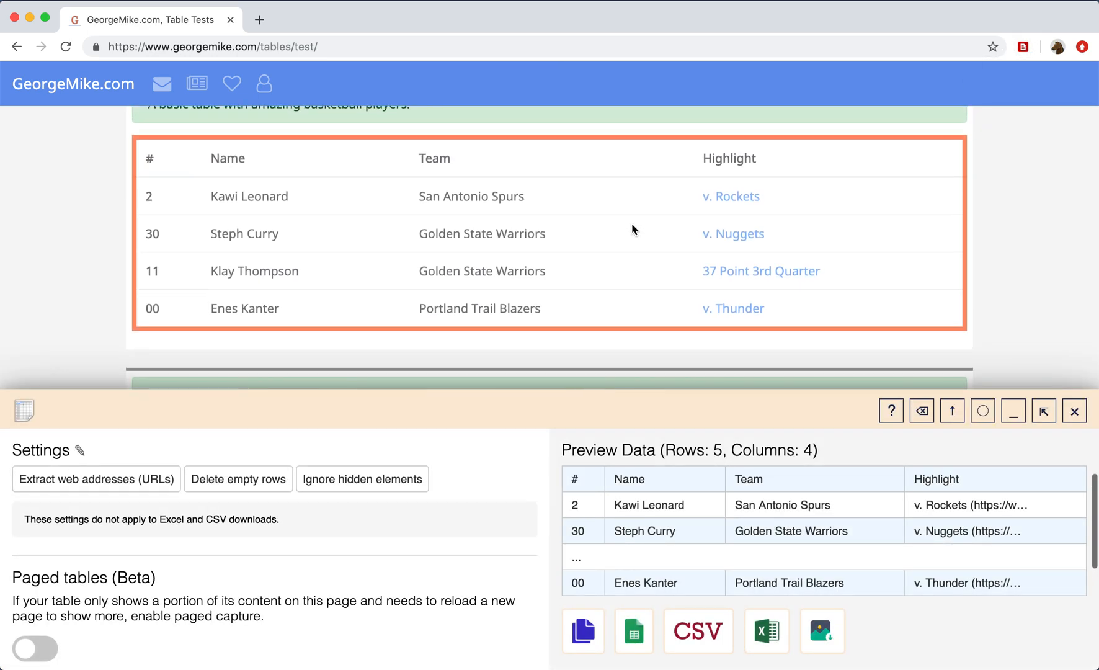
mouse_move(322, 472)
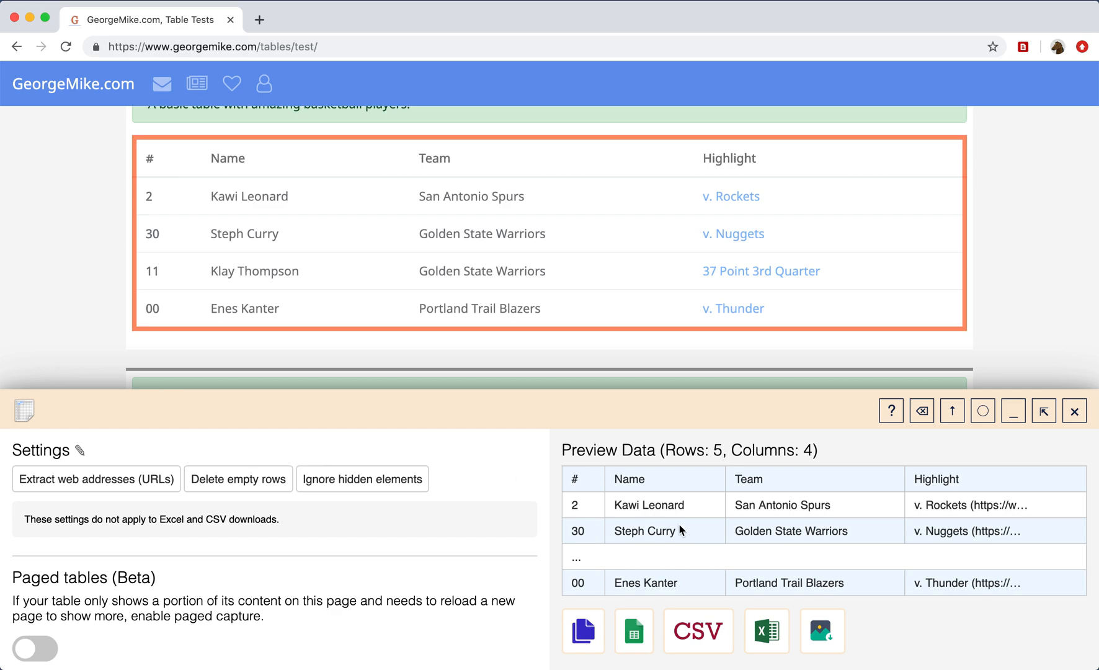
mouse_move(1035, 433)
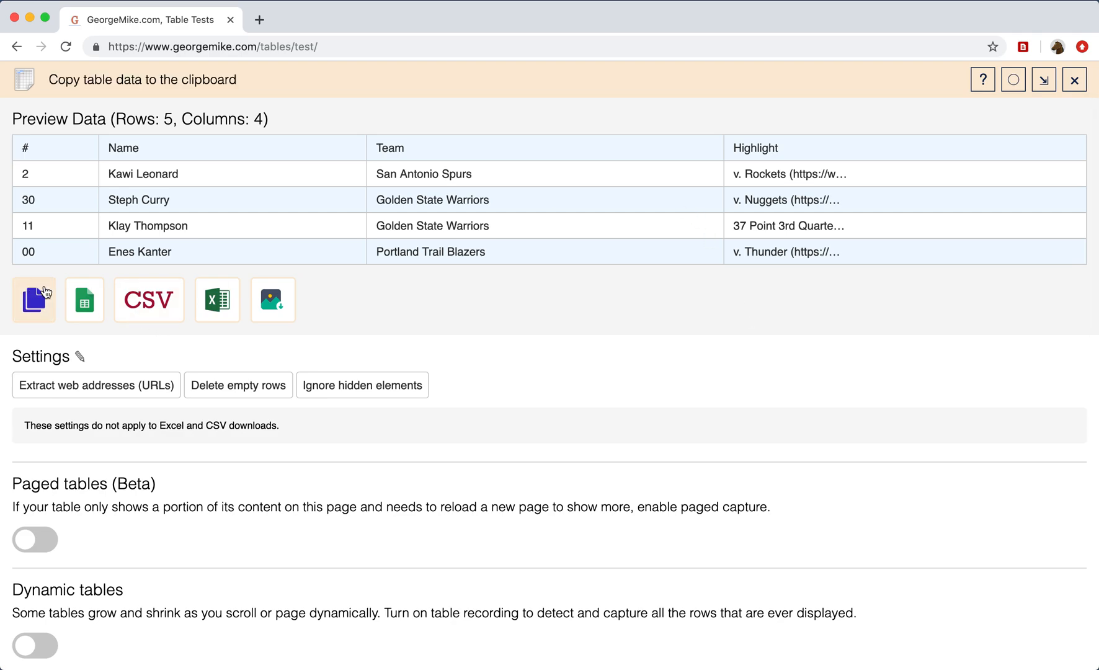
mouse_move(273, 300)
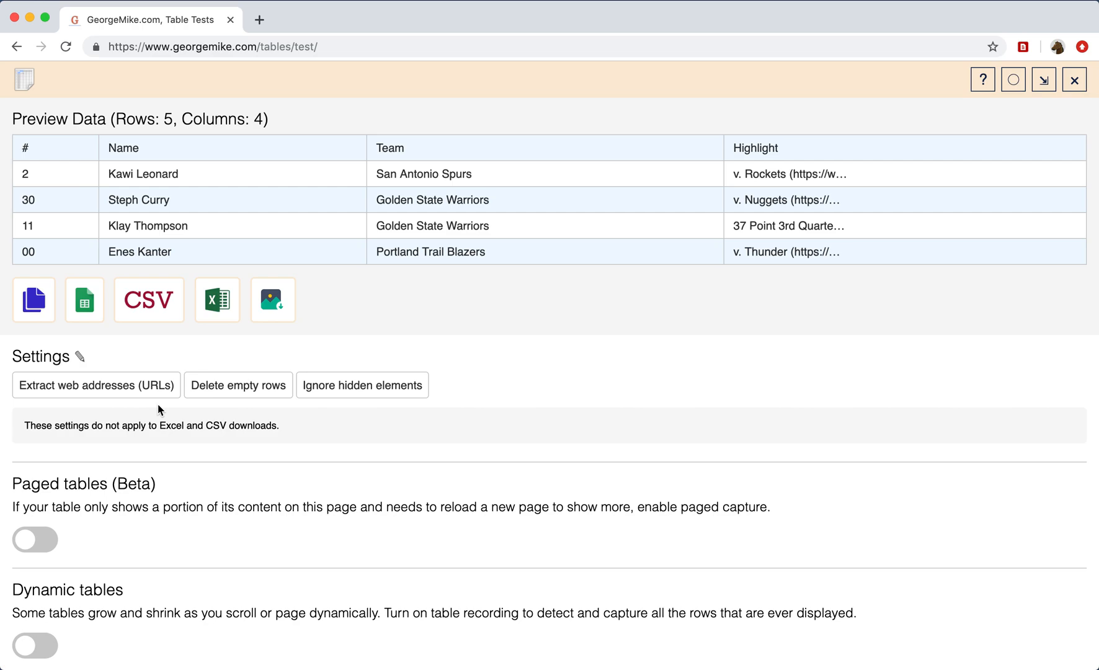
scroll("down", 3)
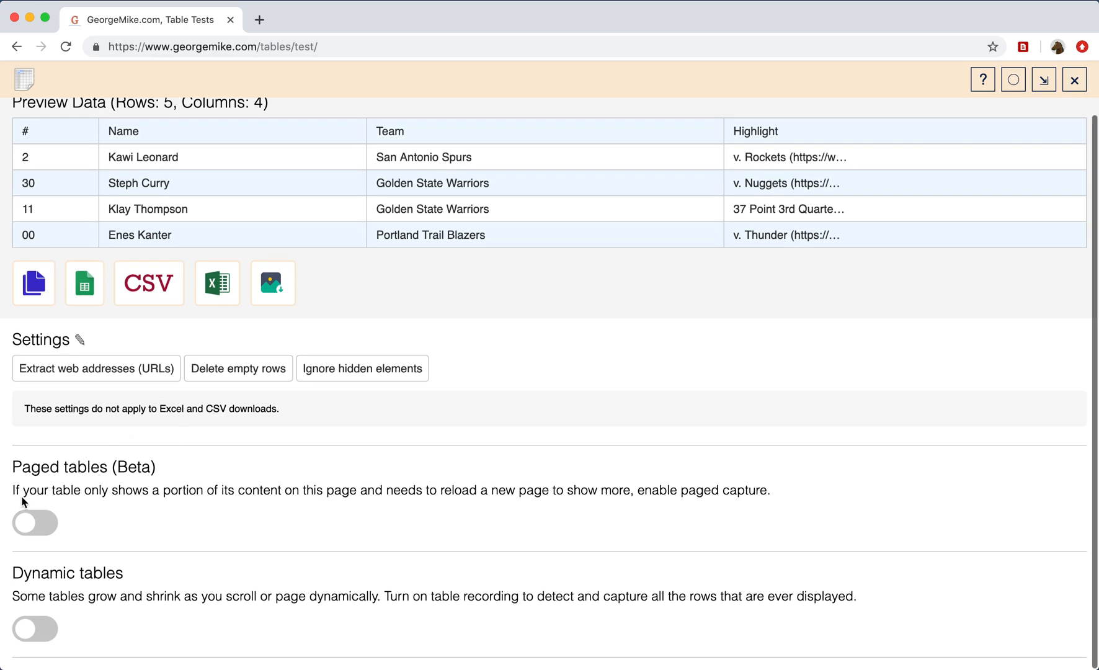
mouse_move(78, 467)
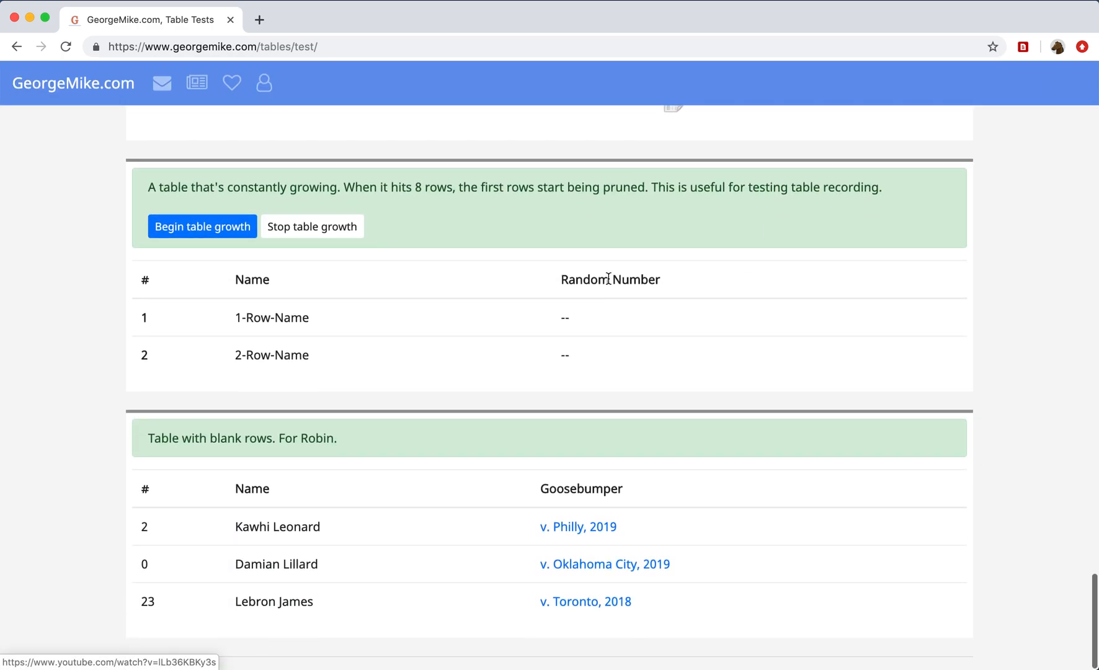
left_click(201, 227)
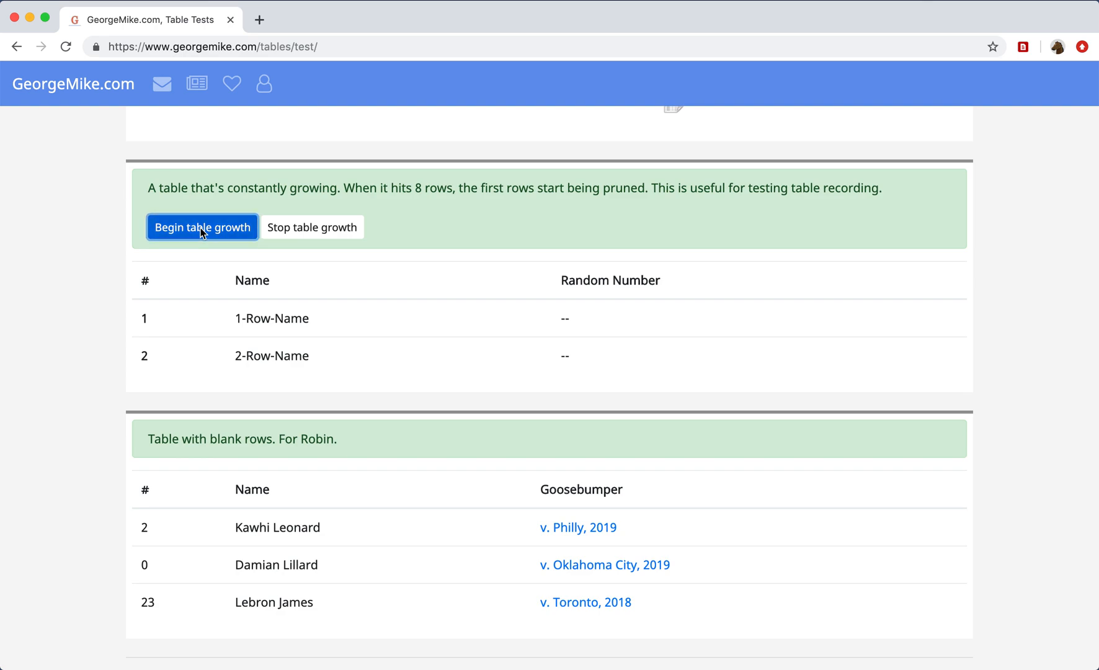
left_click(201, 227)
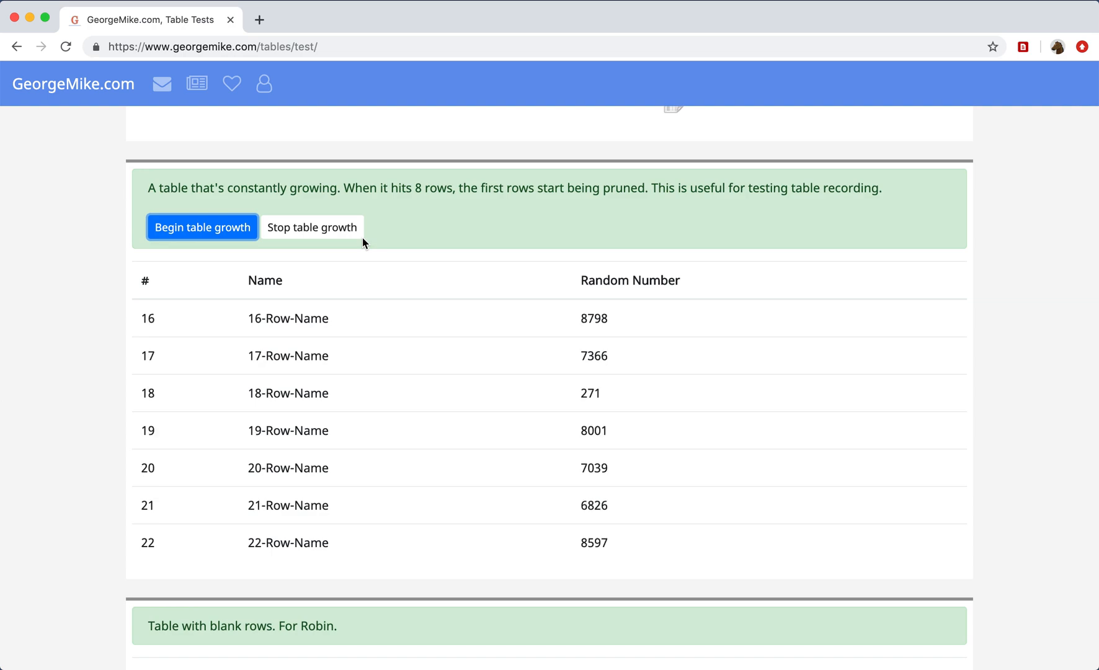
left_click(311, 227)
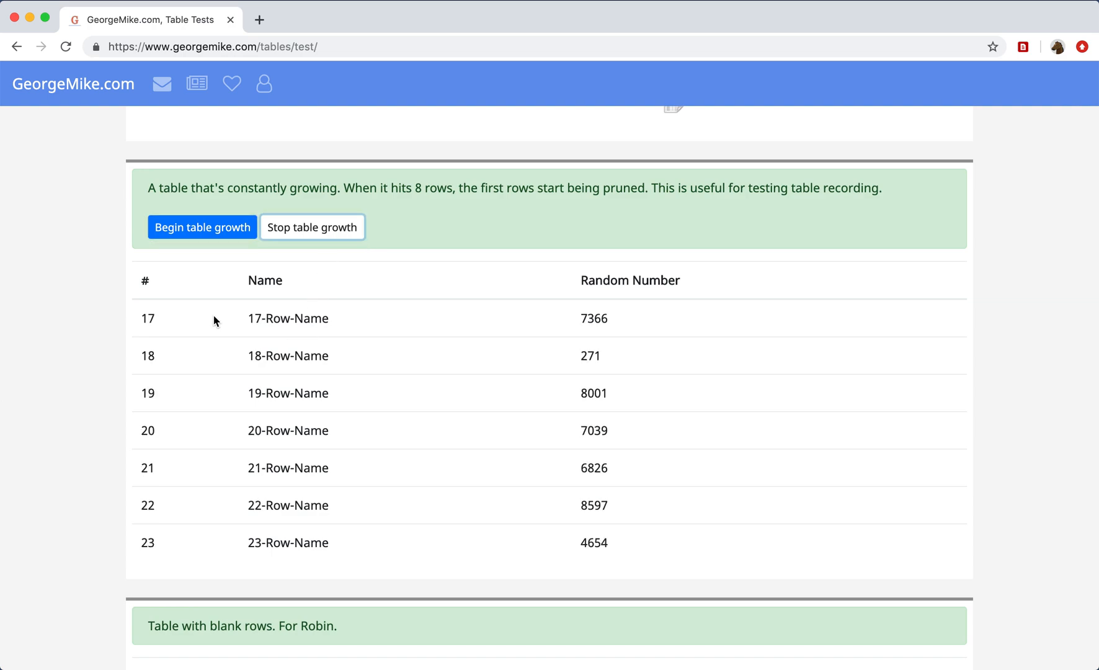
scroll("down", 3)
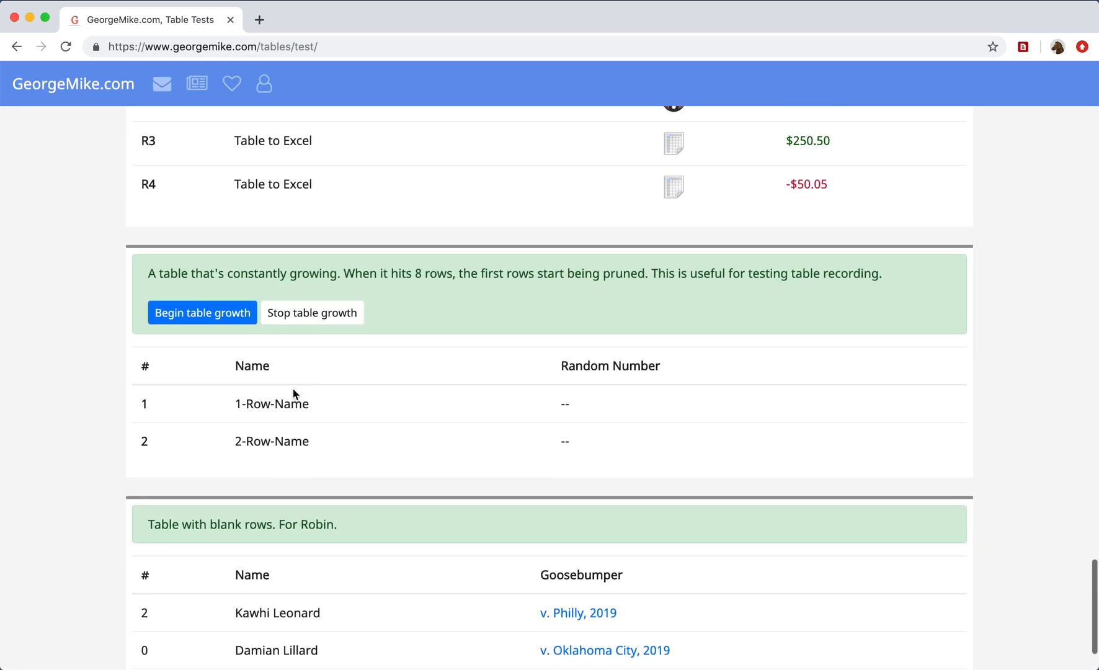
- Launch the Table Capture workshop on the growing table from the right-click menu
right_click(274, 404)
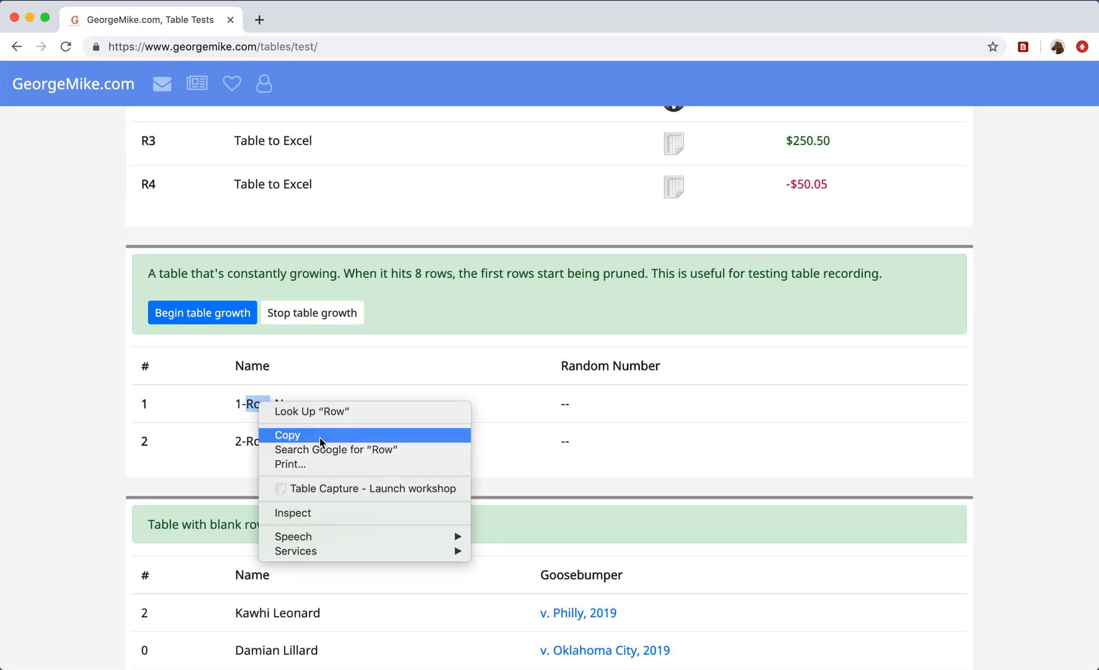
left_click(372, 488)
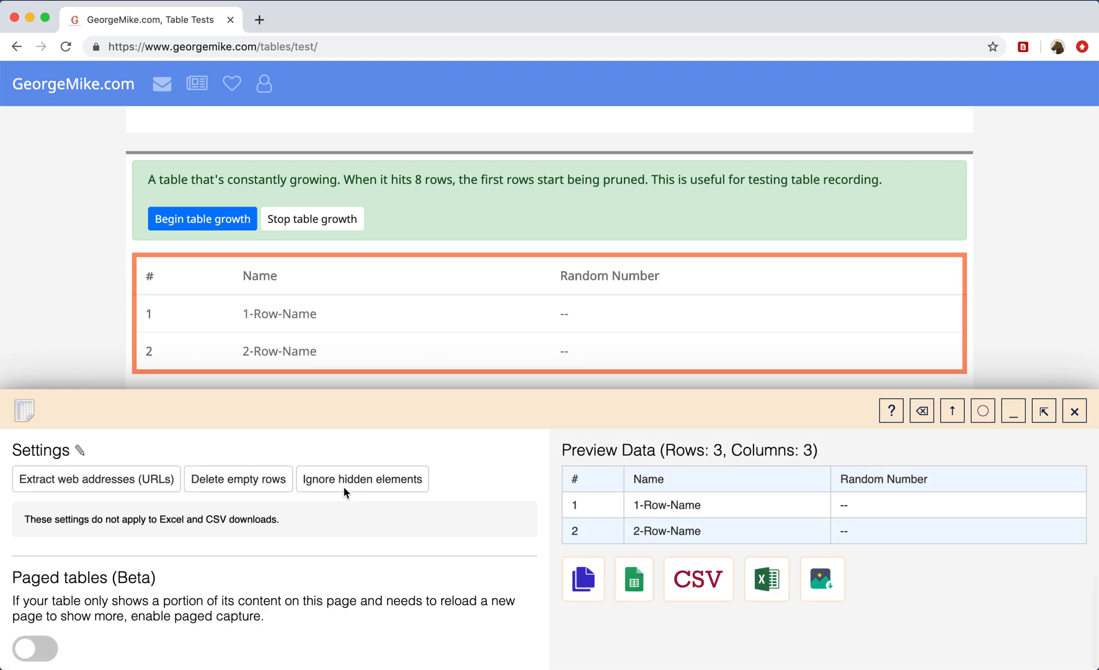
mouse_move(635, 513)
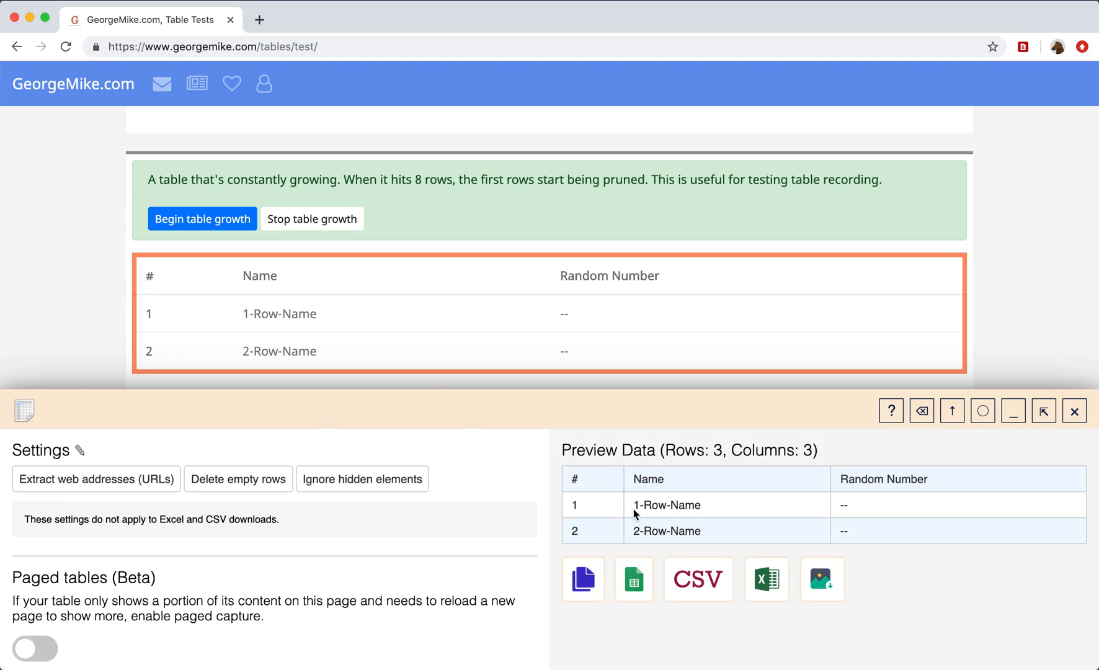
mouse_move(644, 530)
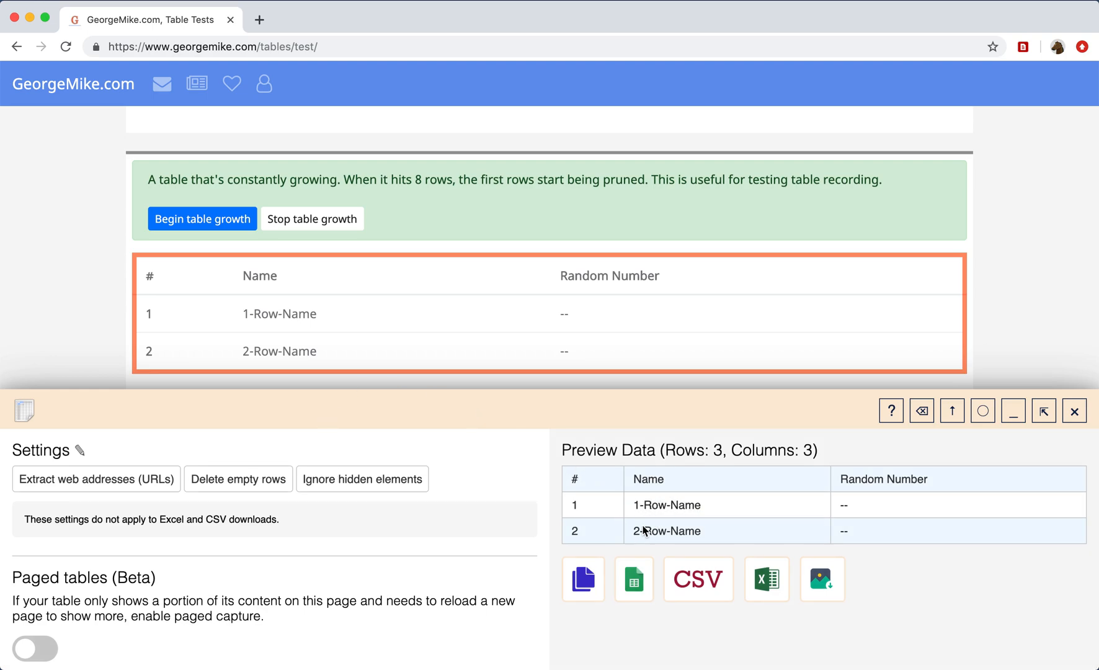
scroll("down", 3)
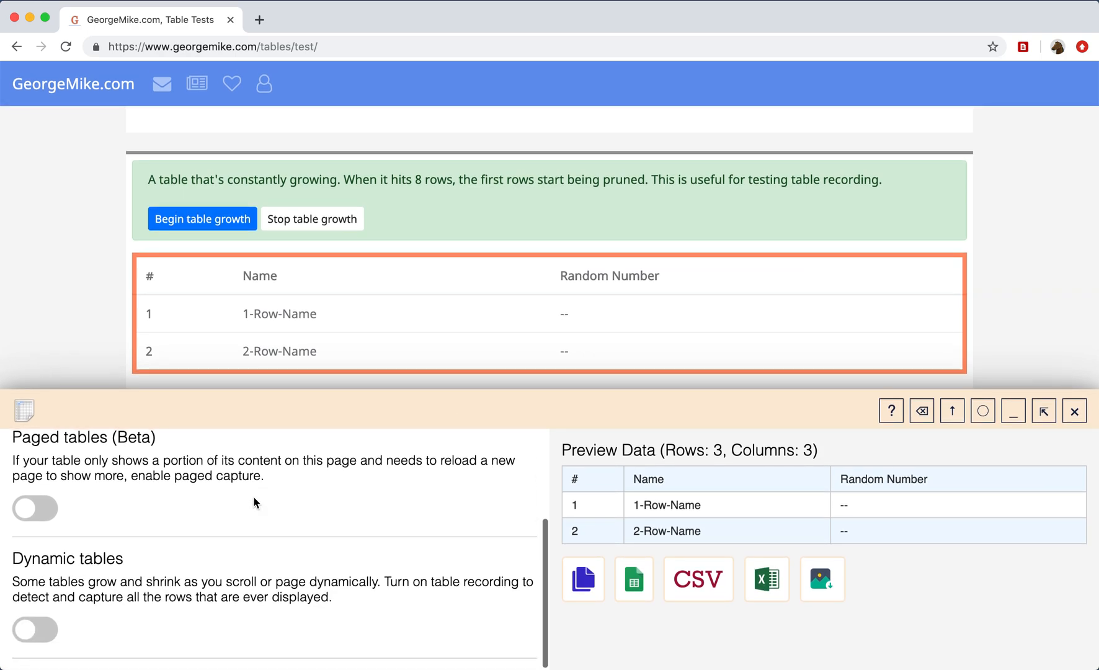
- Turn on Dynamic tables and begin table growth until 20 rows are recorded
left_click(34, 629)
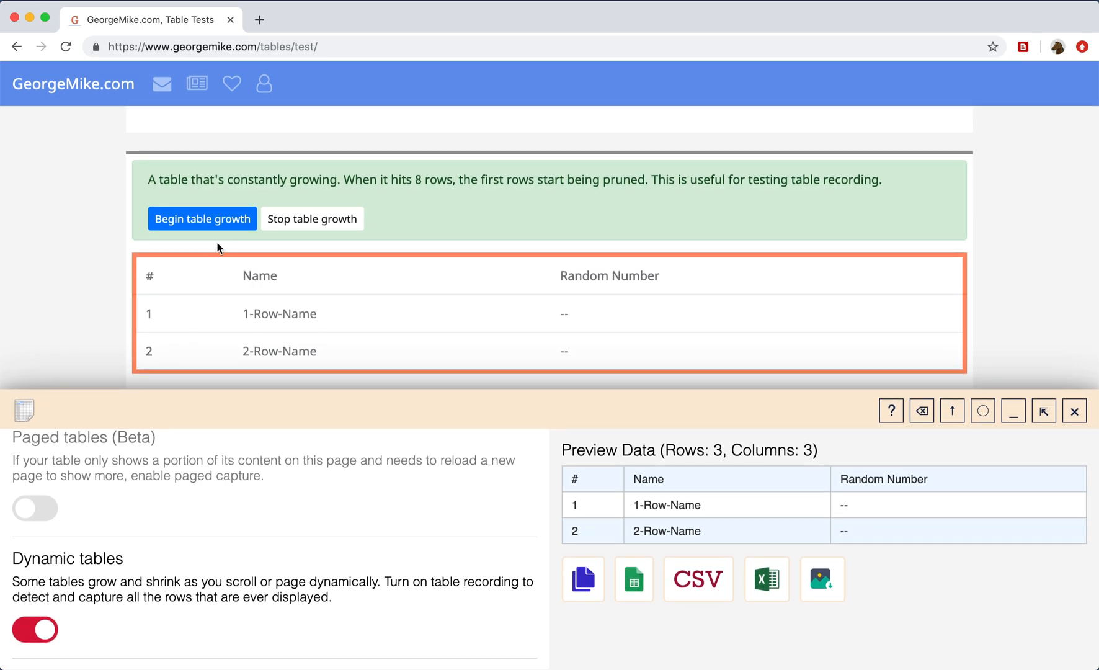
left_click(201, 218)
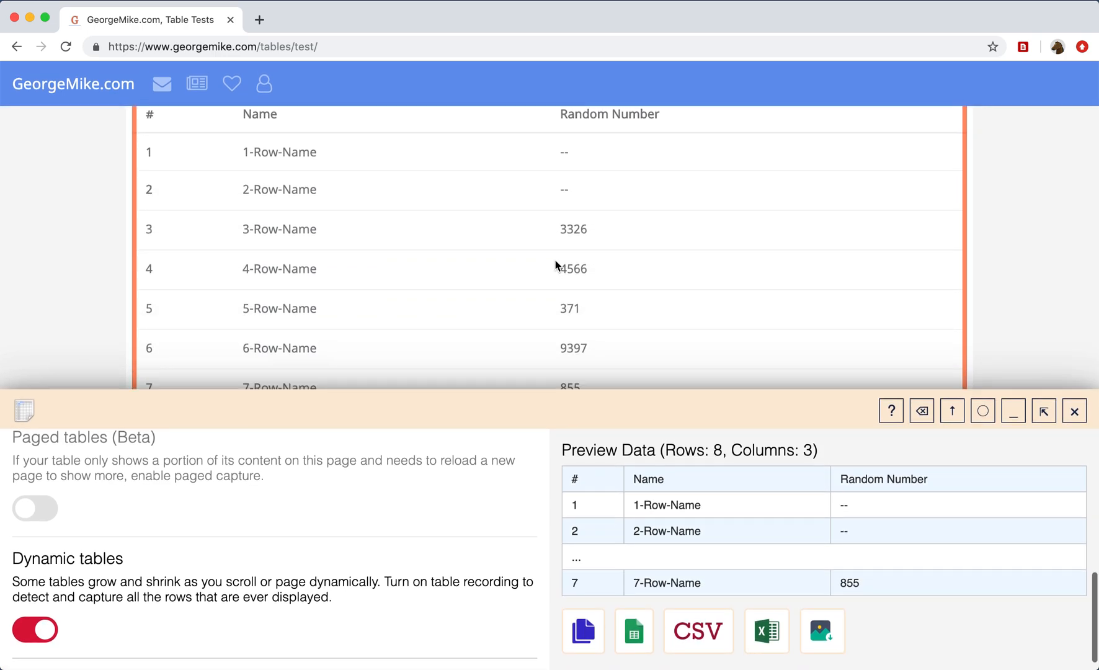
scroll("down", 3)
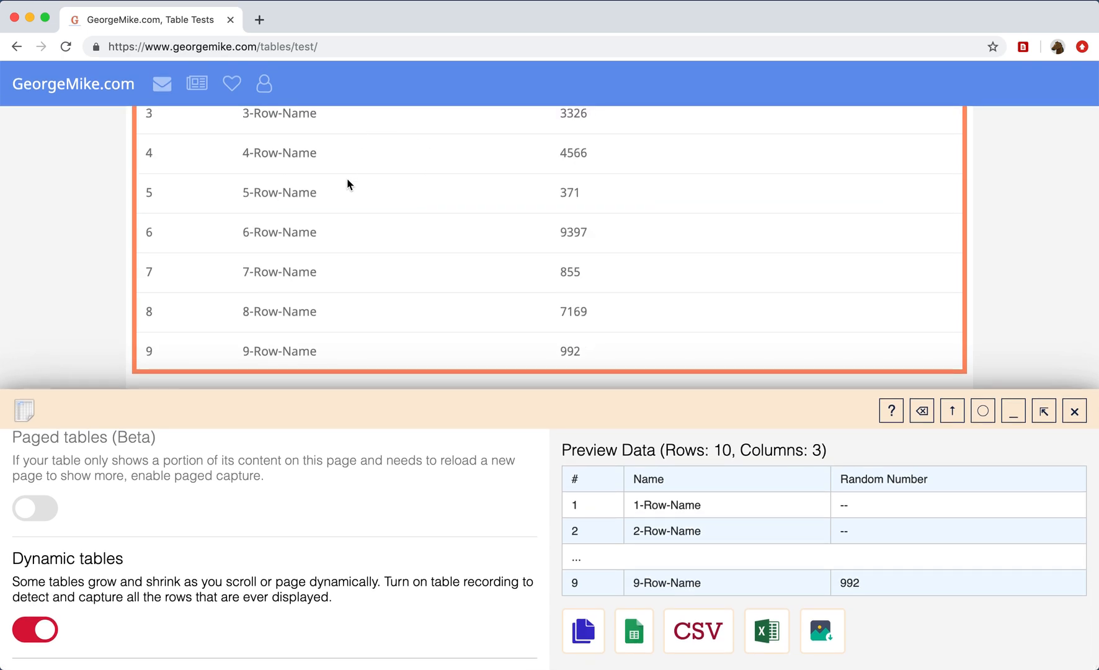
scroll("down", 3)
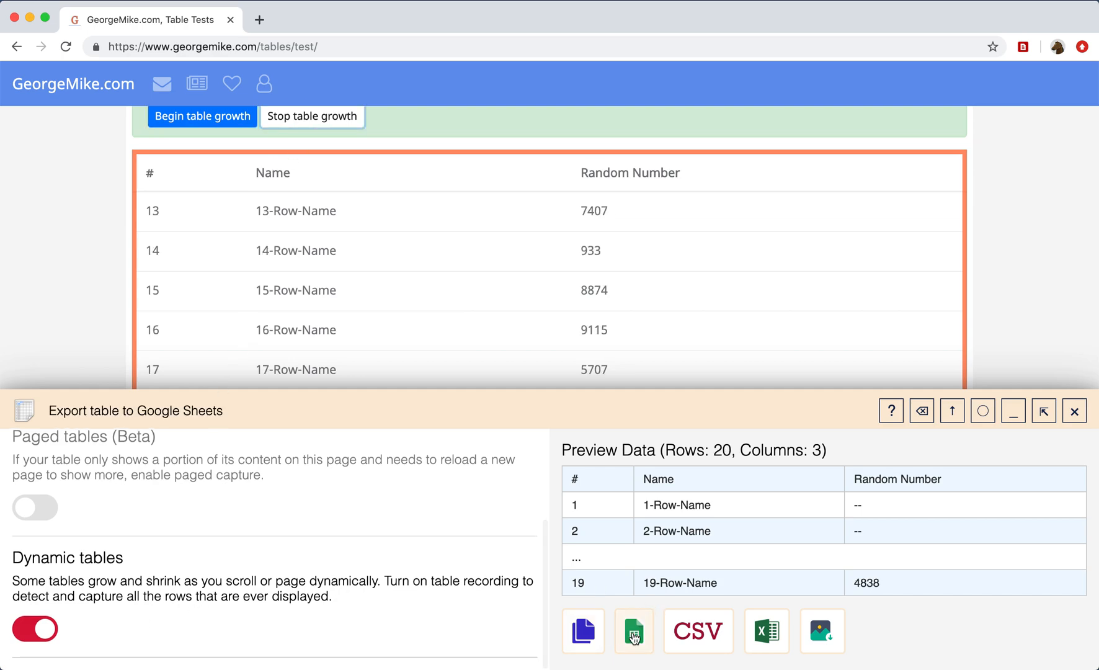
- Paste the recorded growing table, header plus rows 1-19, into a new Google Sheet
left_click(631, 632)
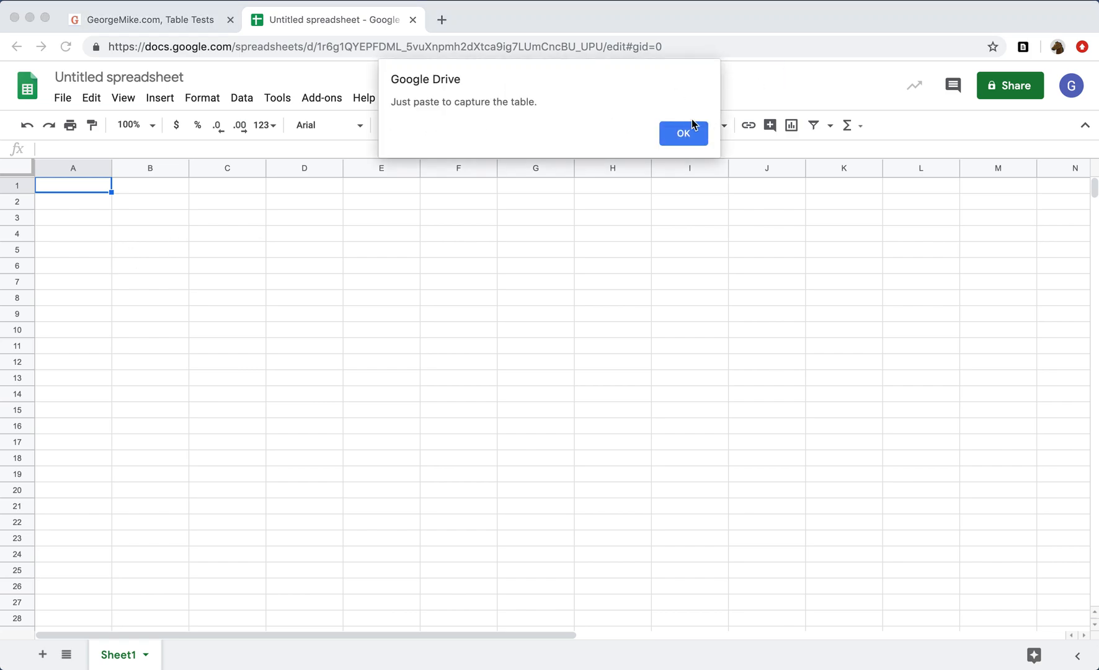
key("cmd+v")
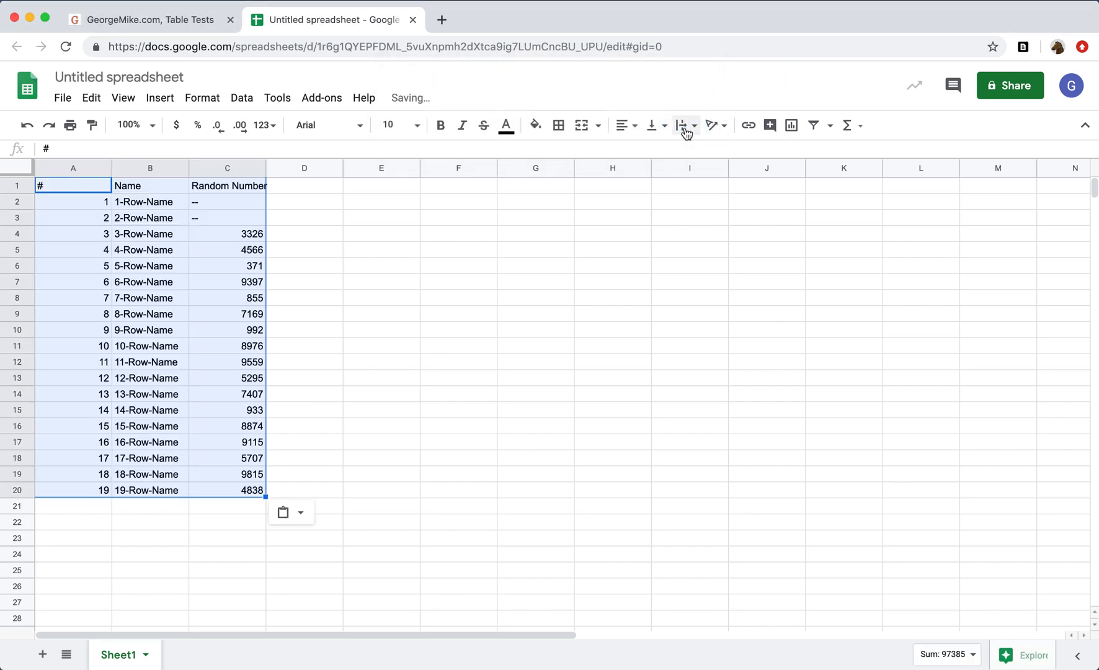
left_click(147, 19)
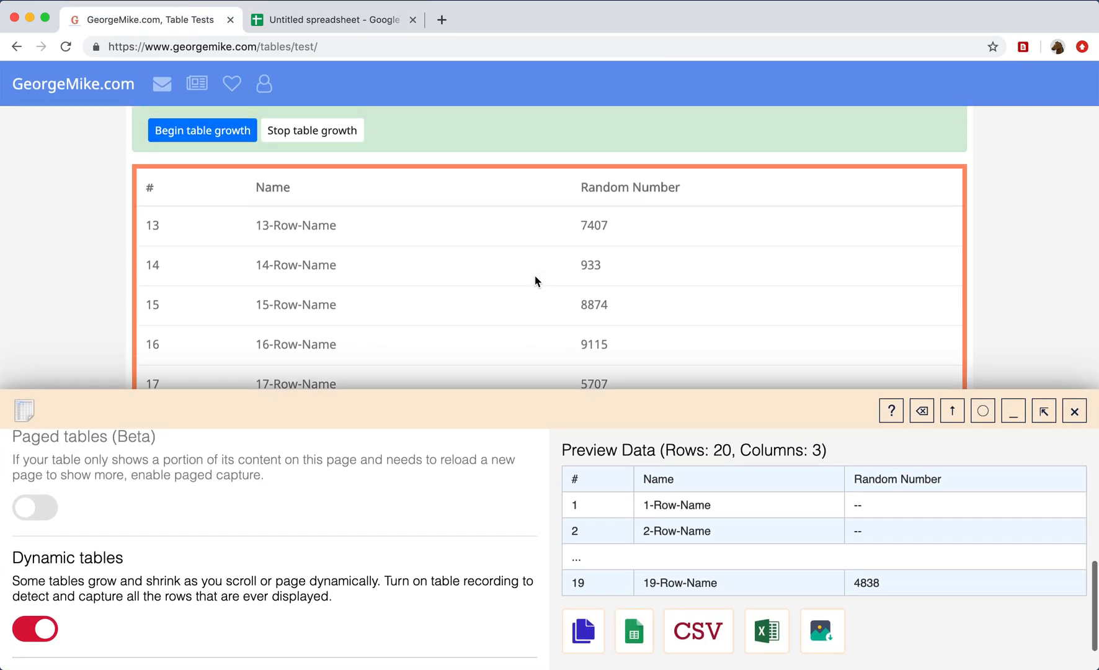
- Close the Table Capture workshop, leaving the growing table stopped at row 19
scroll("down", 3)
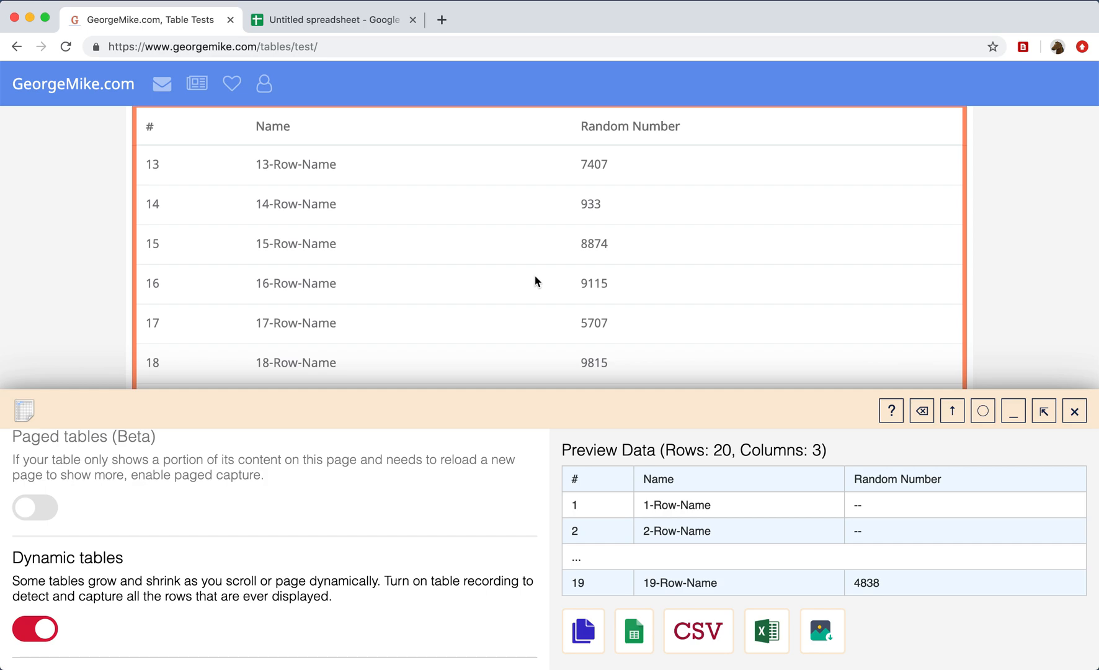
left_click(1073, 411)
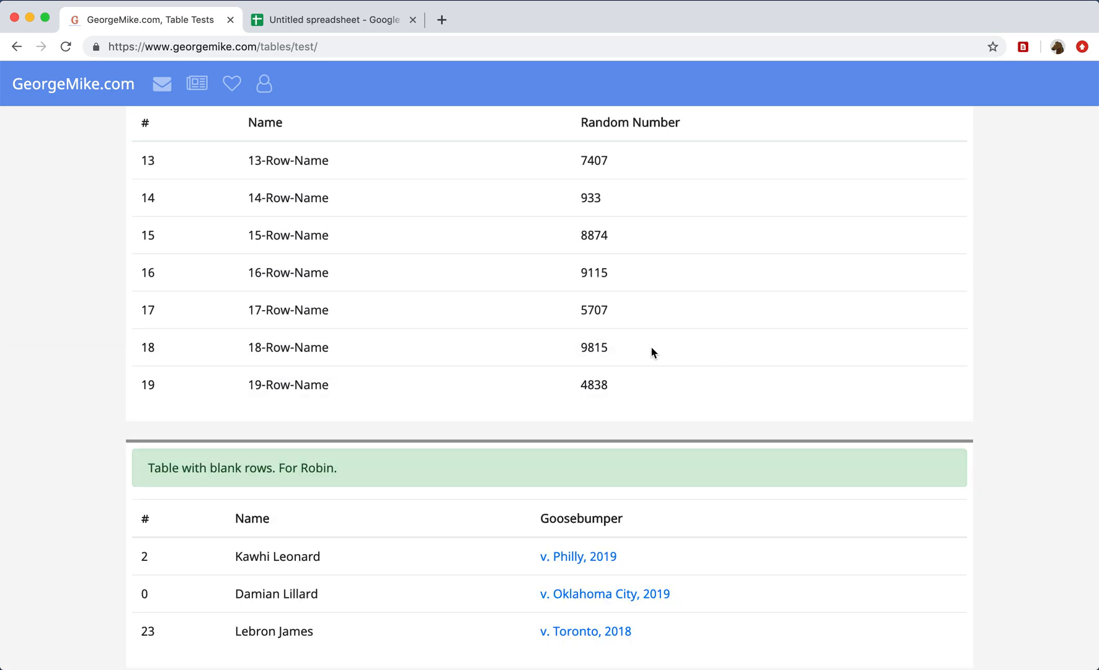